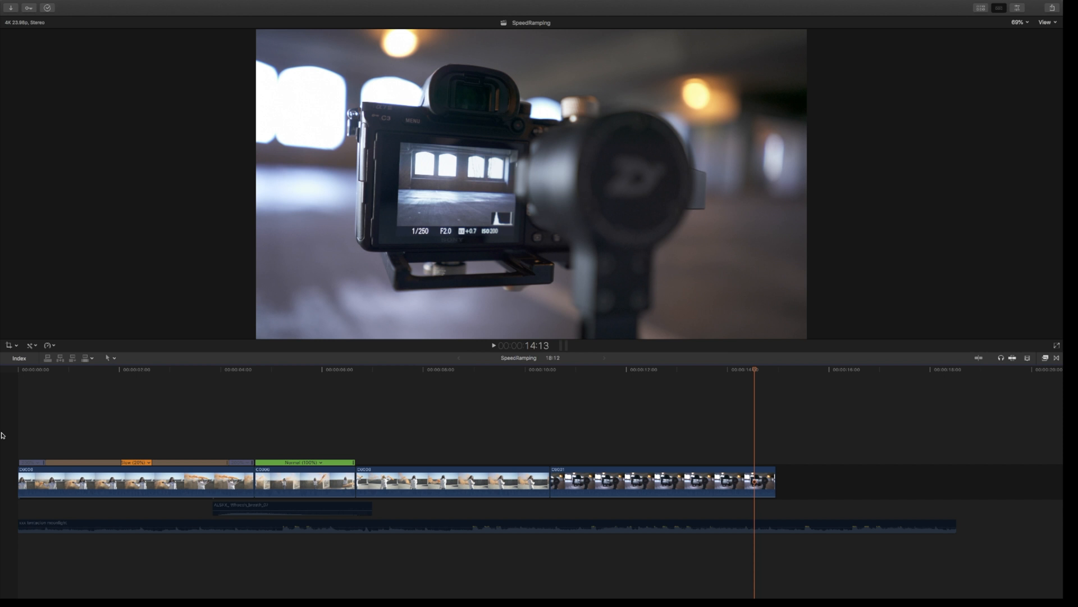
mouse_move(93, 393)
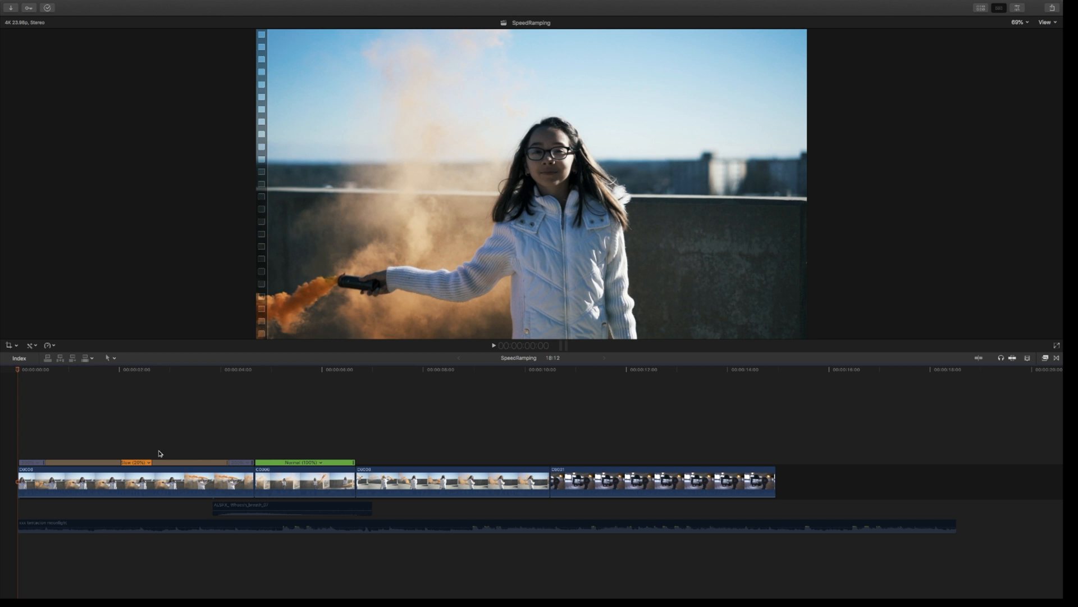
Review playback, then retime the second smoke-flare clip to Slow 20%.
click(493, 344)
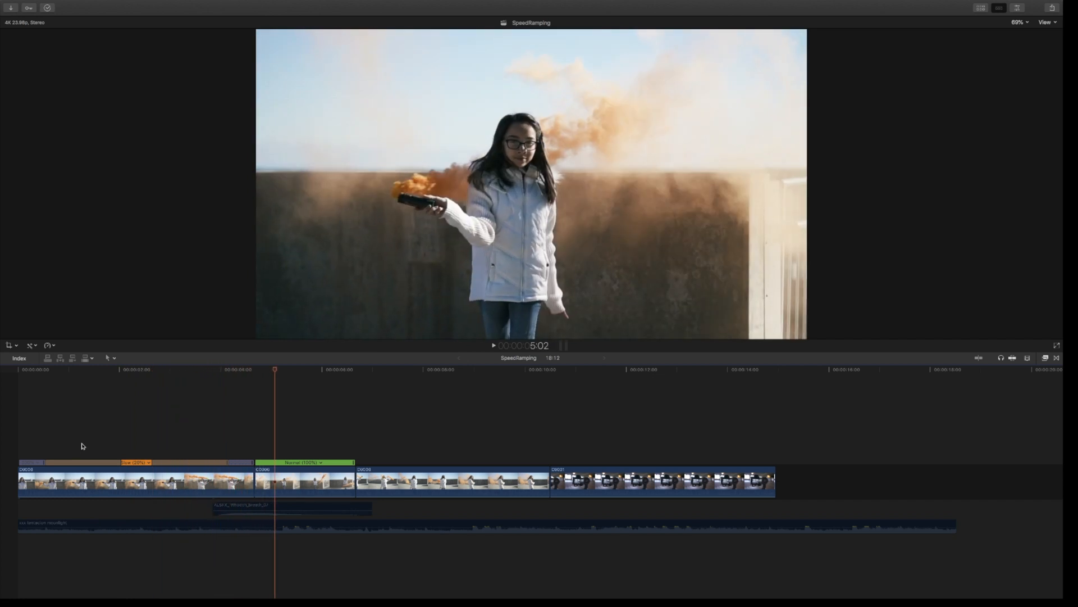
mouse_move(248, 447)
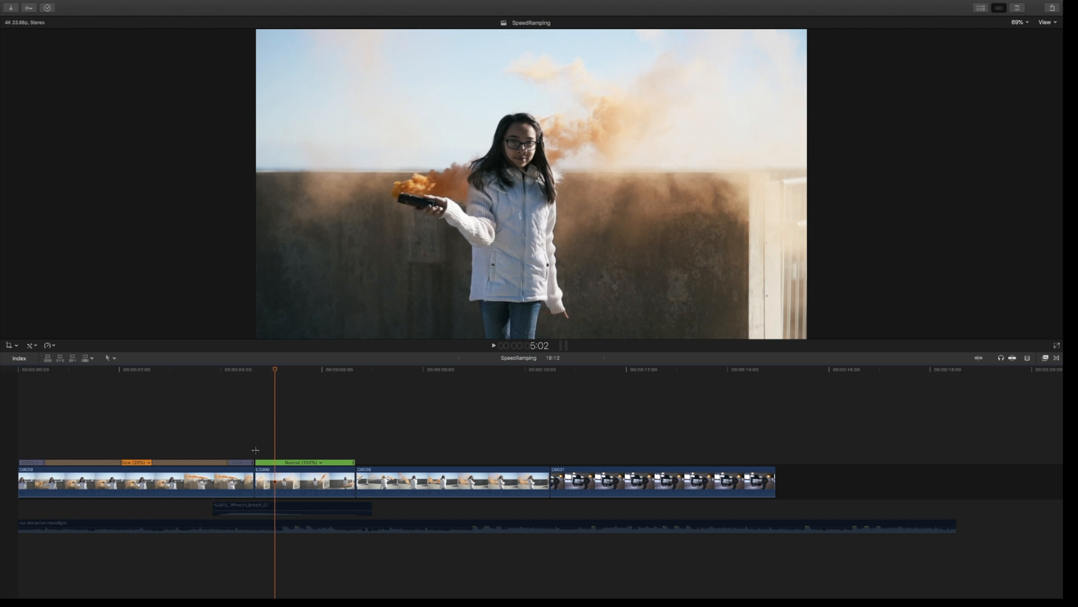
click(248, 370)
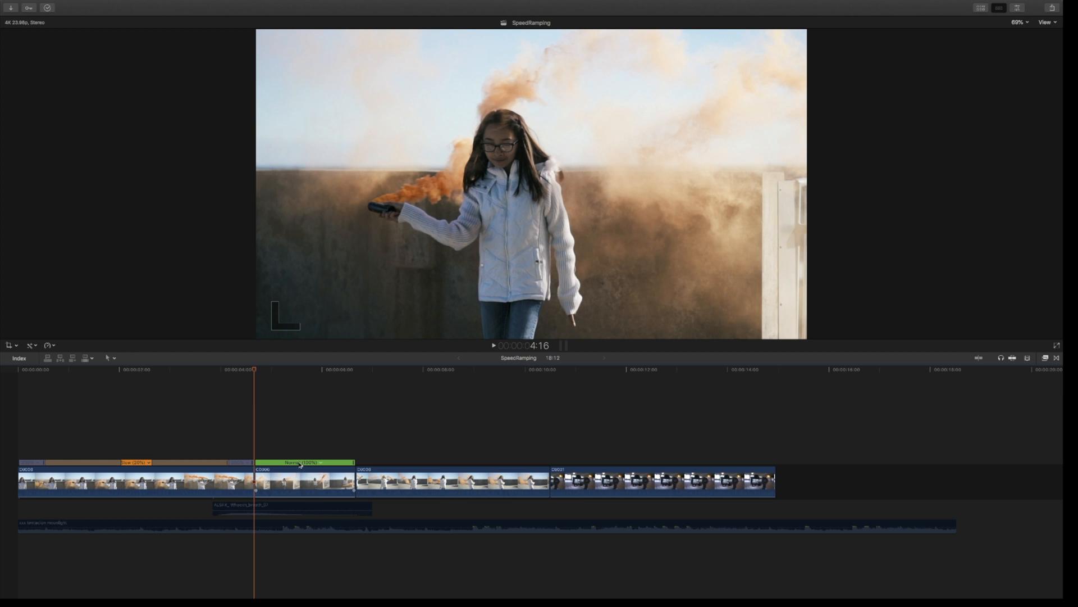
click(304, 480)
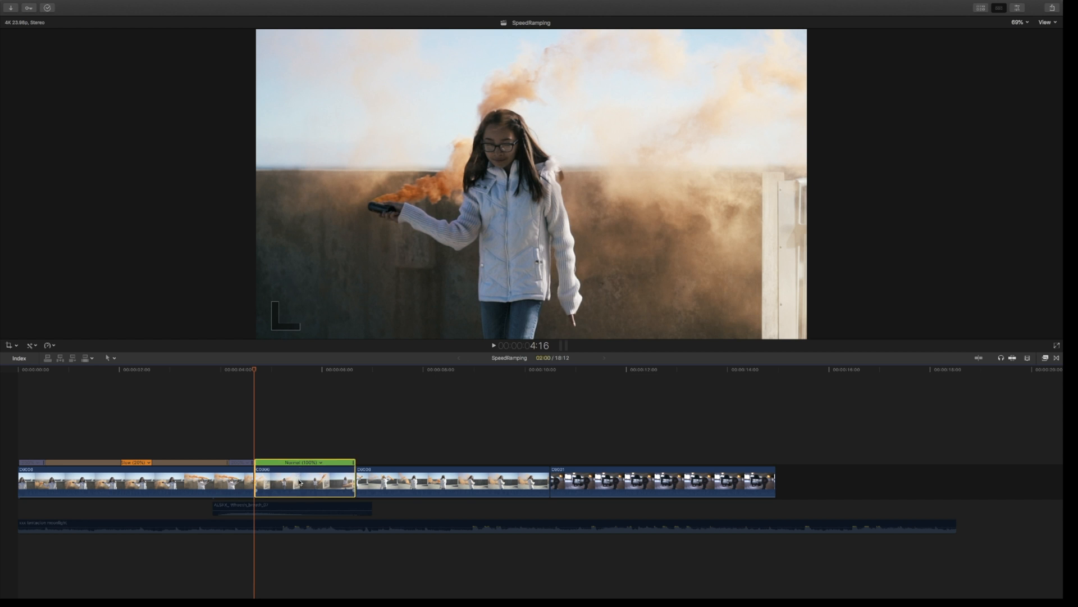
mouse_move(55, 349)
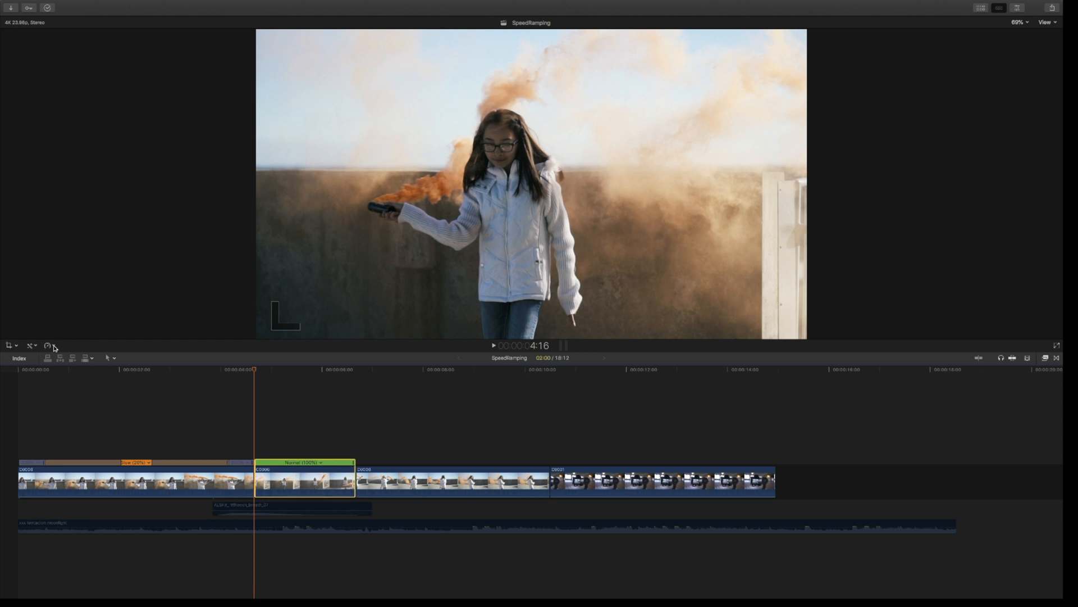
click(49, 344)
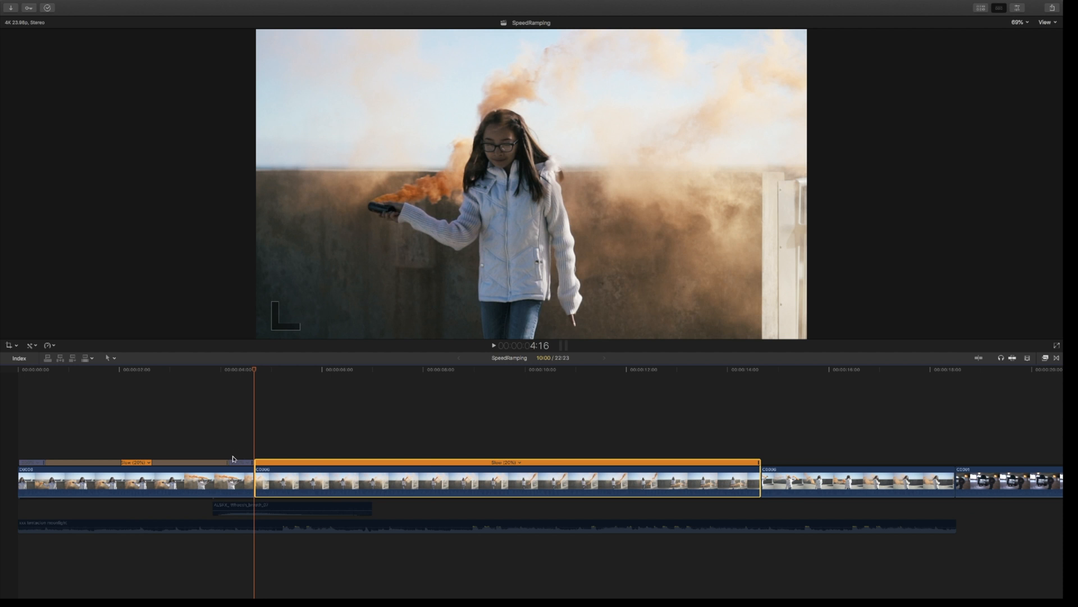
mouse_move(250, 441)
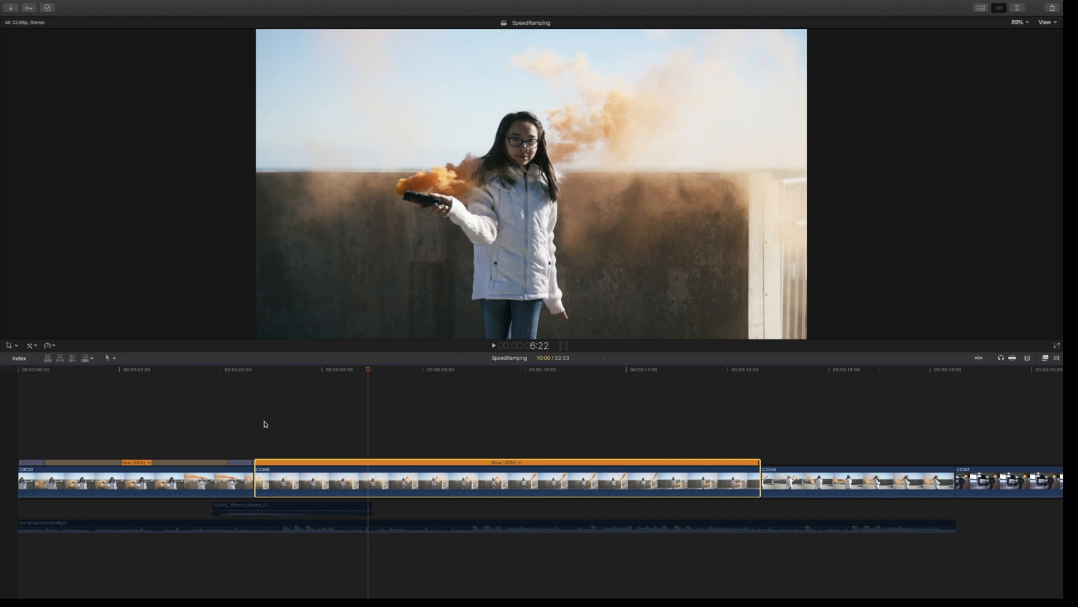
mouse_move(337, 444)
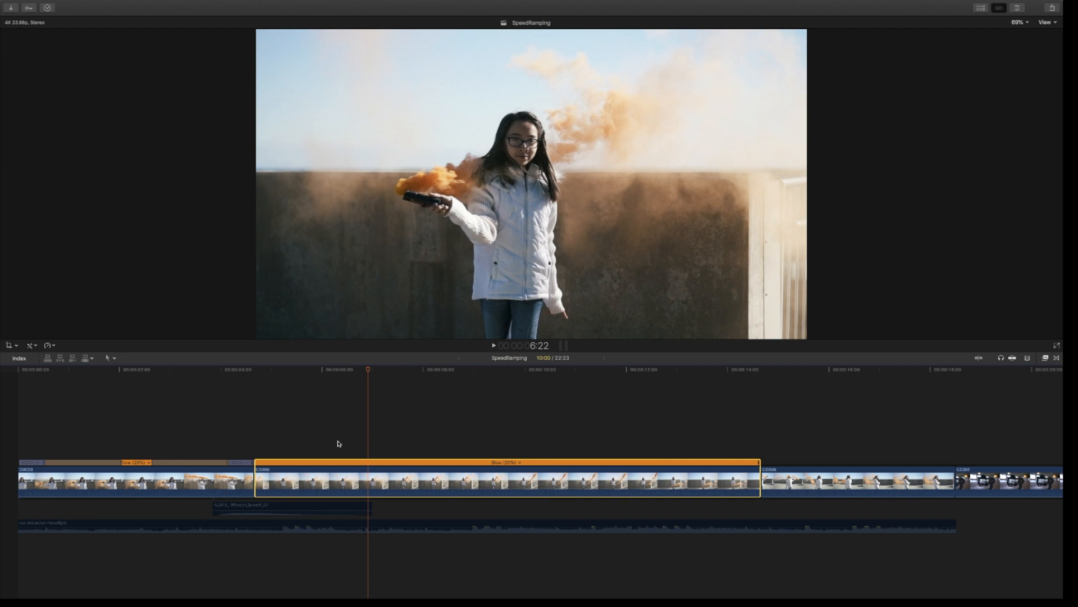
mouse_move(367, 480)
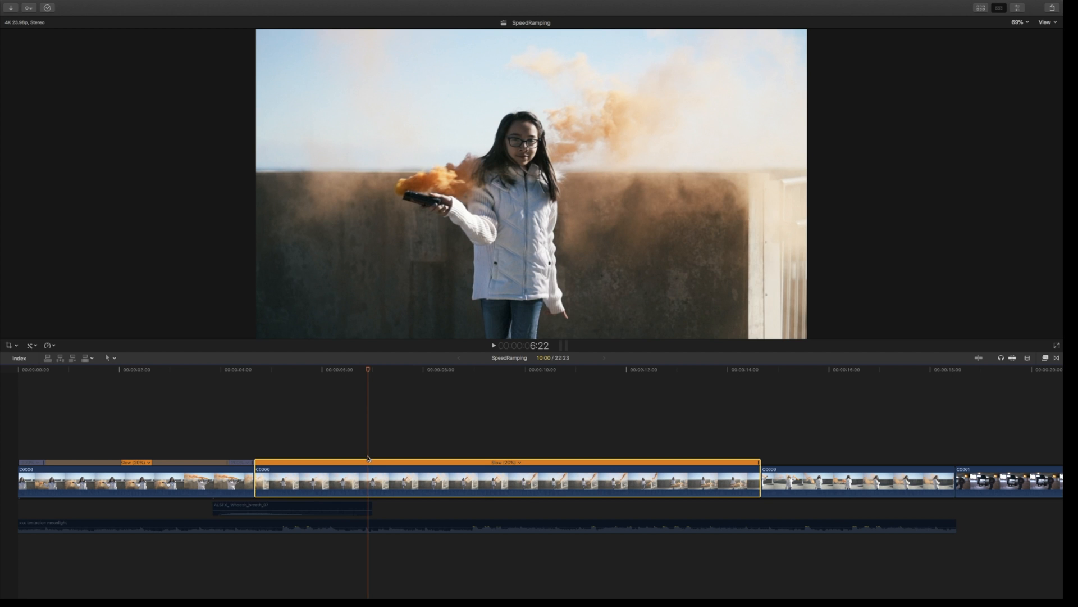
Blade the second clip's speed with Shift-B and set its opening section to Normal 100%.
key(shift+b)
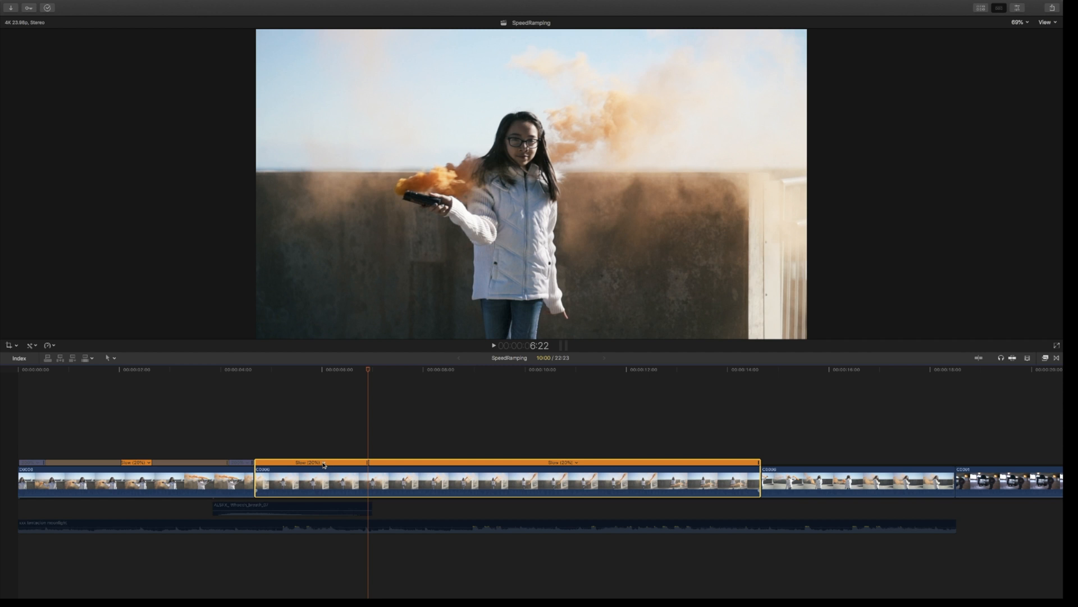
click(324, 461)
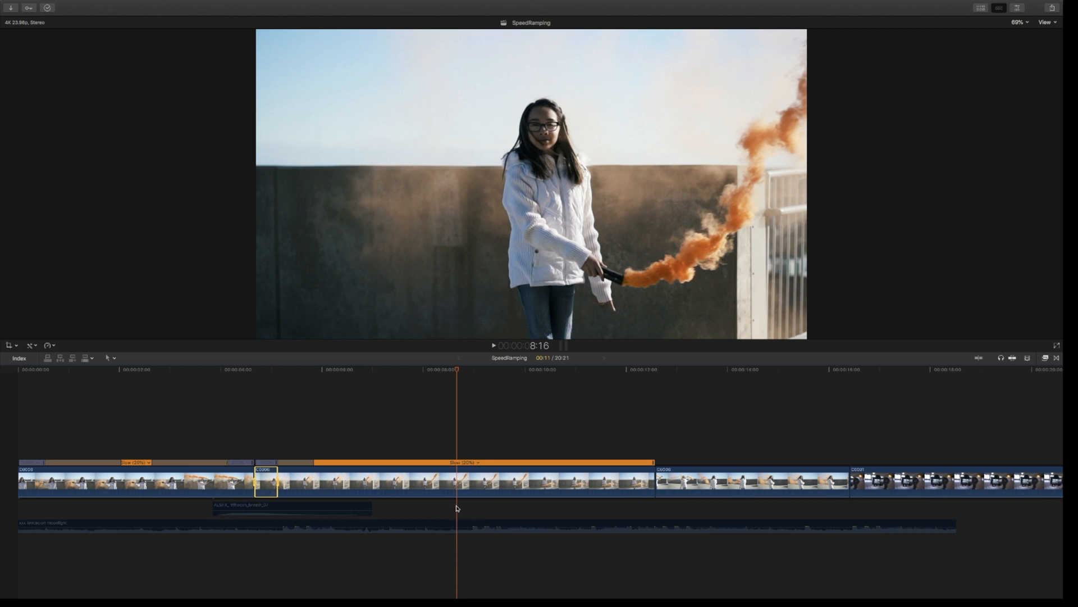
mouse_move(457, 518)
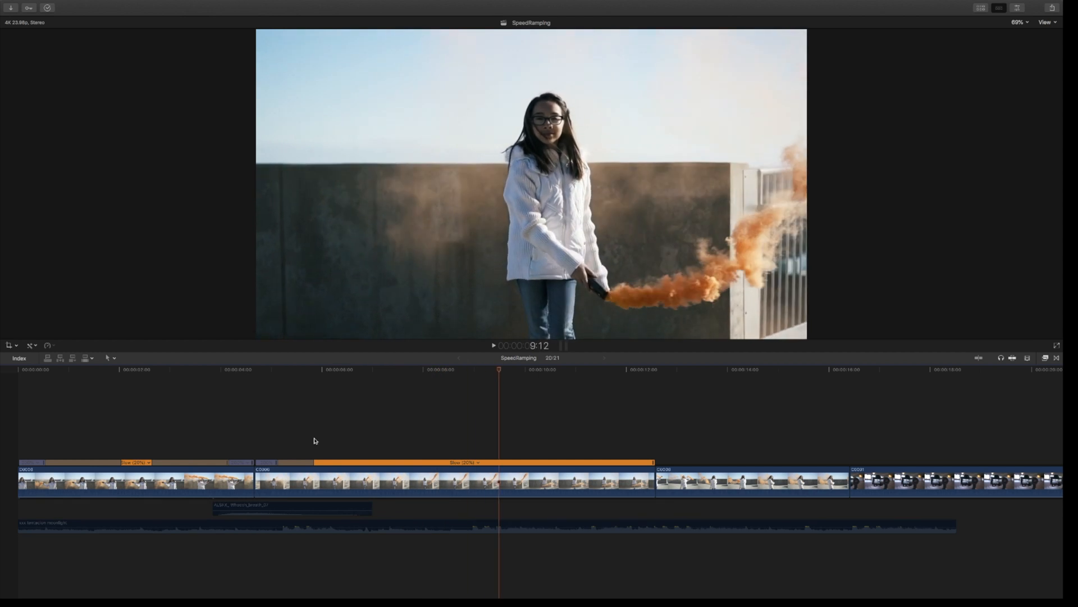
Blade the speed again and set the second clip's final section to Normal 100%.
key(shift+b)
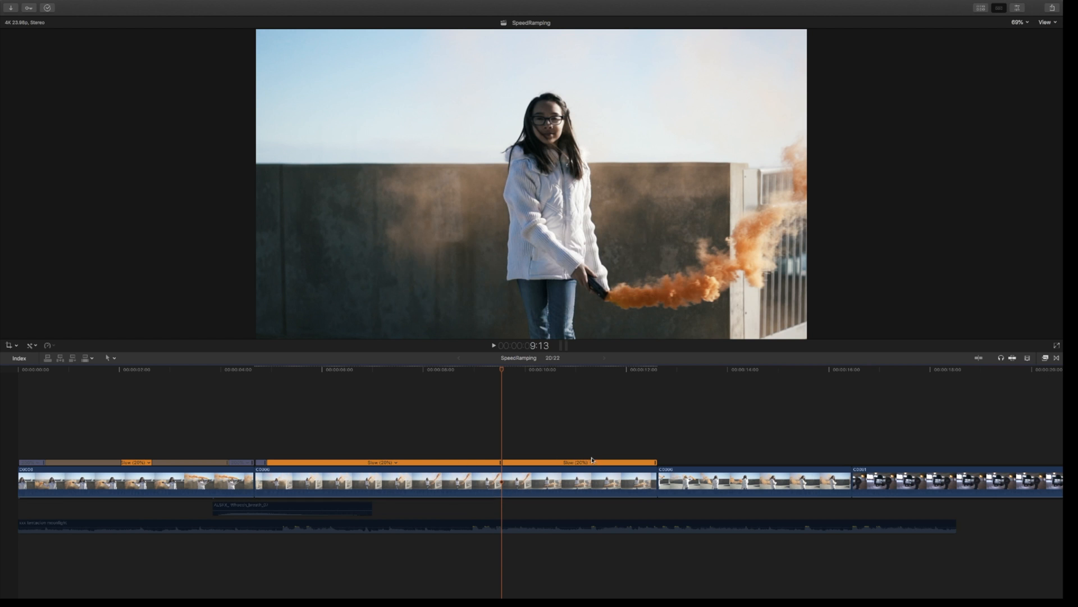
click(579, 482)
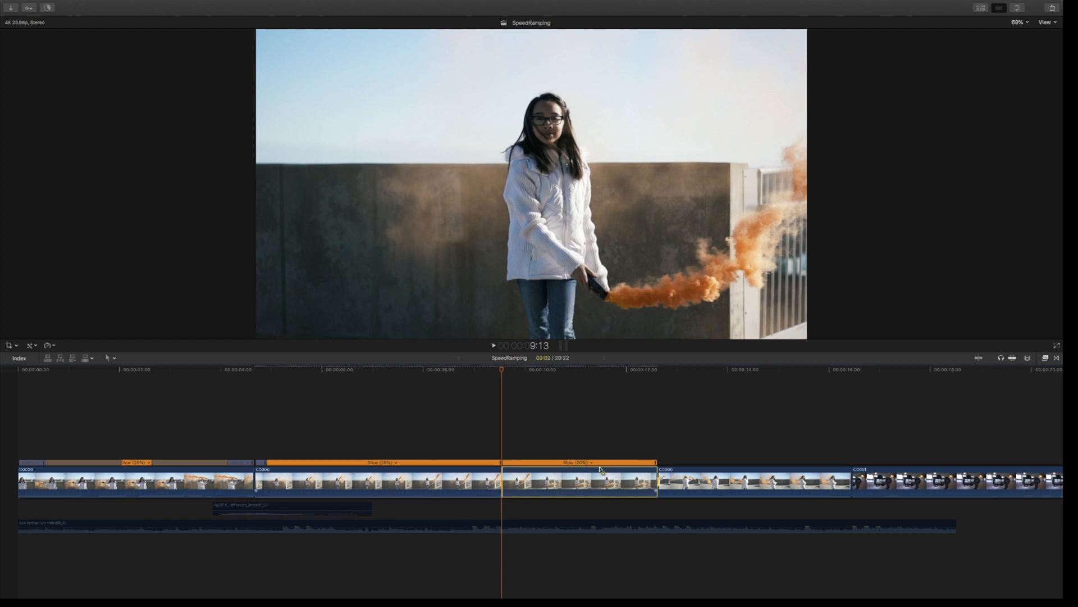
click(578, 461)
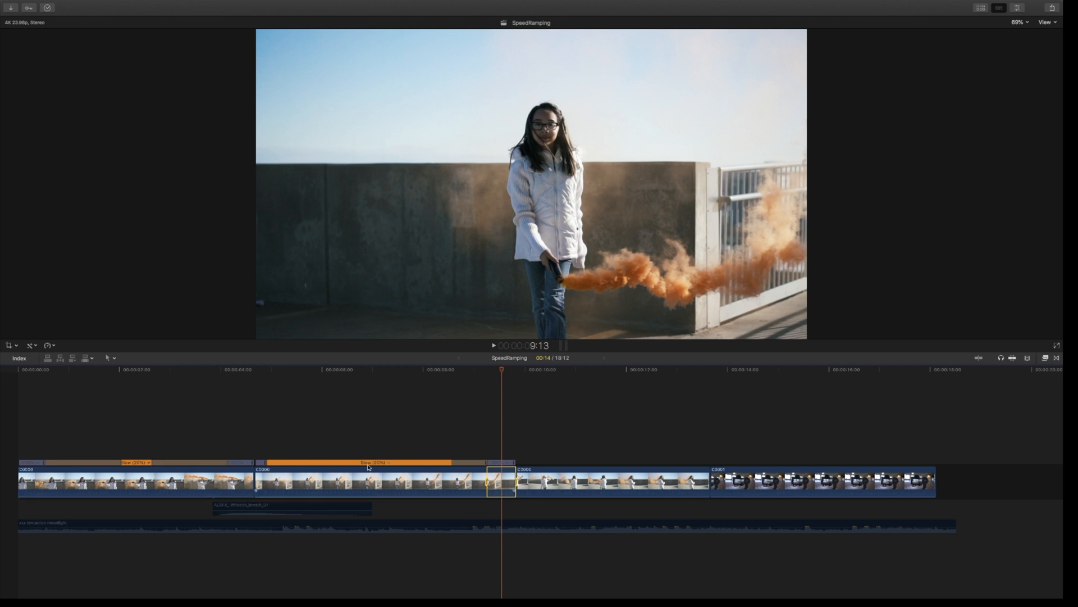
mouse_move(268, 478)
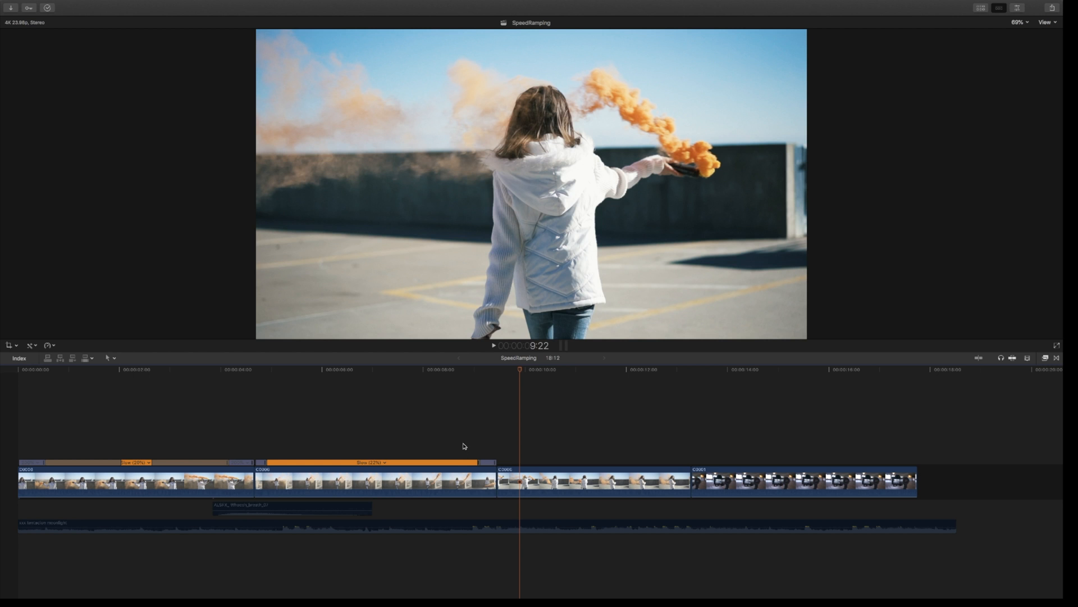
mouse_move(465, 447)
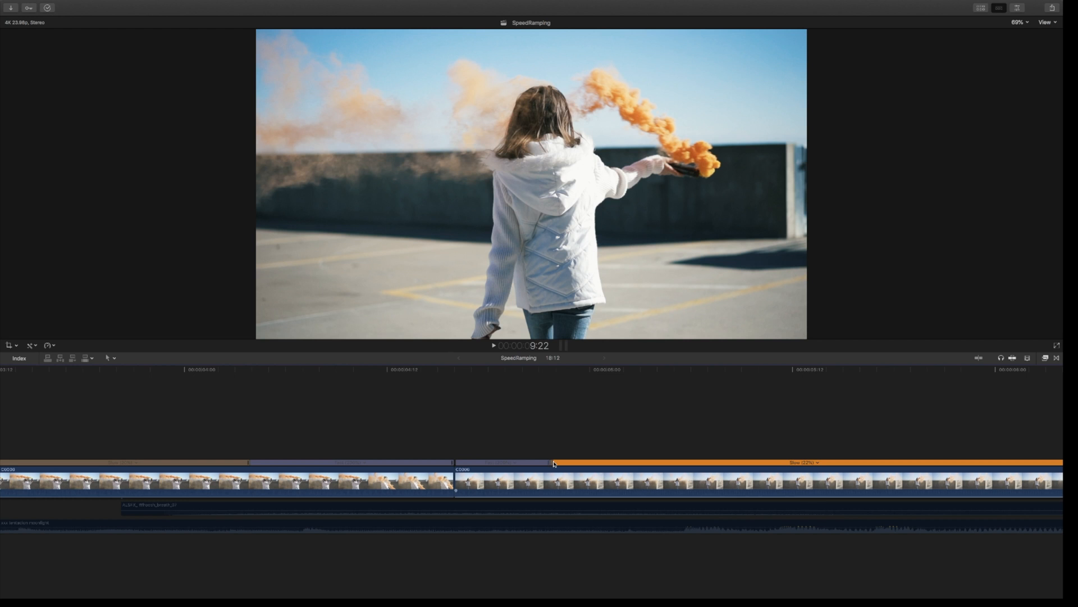
Drag the speed transition handle at the start of the second clip's Slow section.
click(554, 462)
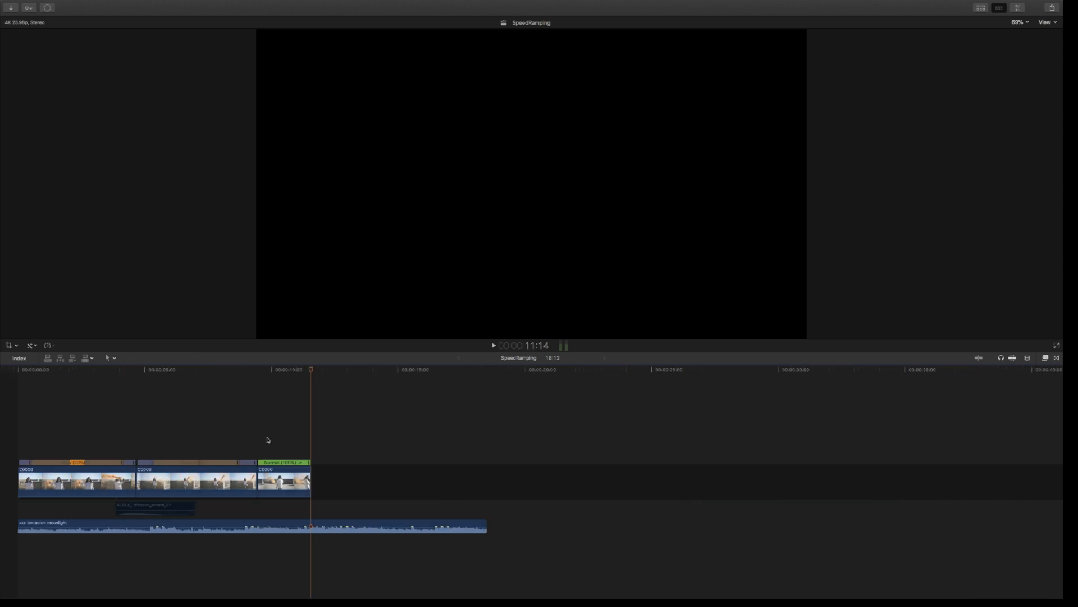
Retime the third smoke-flare clip to Slow 20% and move the playhead into it.
click(283, 480)
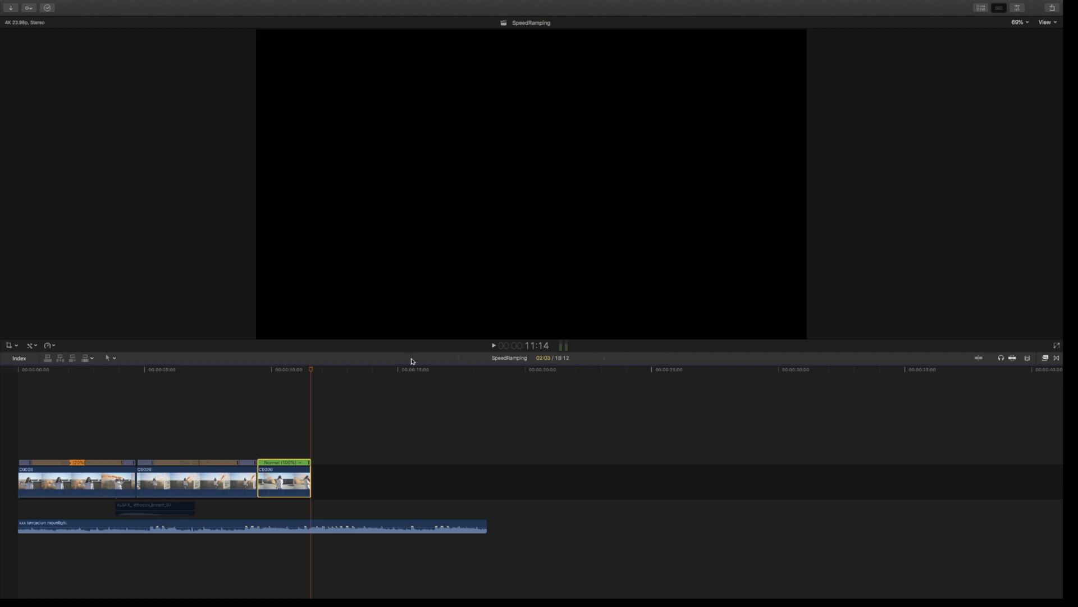
click(48, 344)
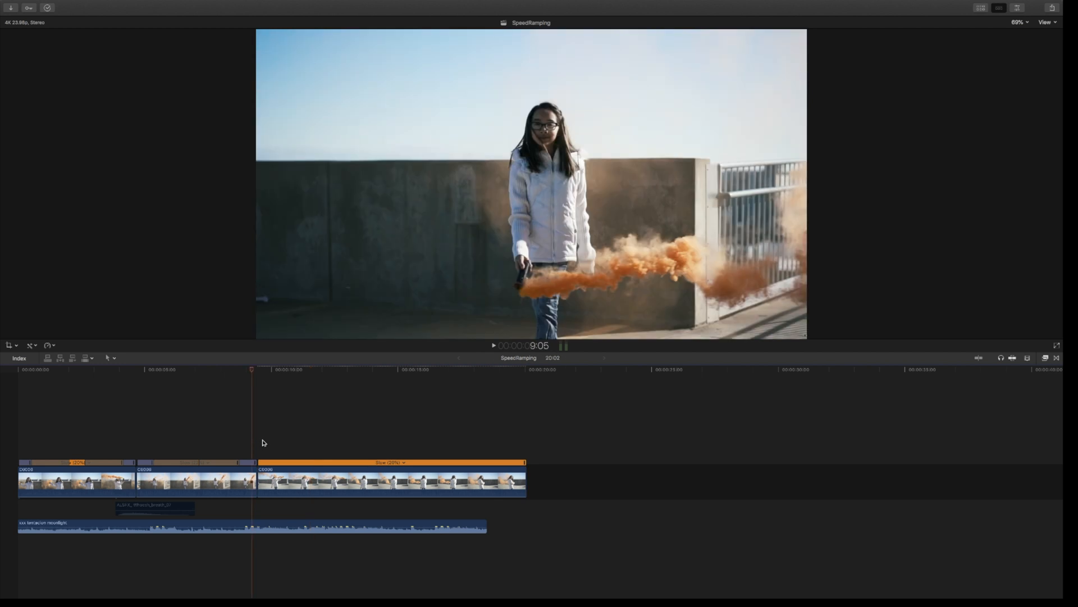
click(494, 345)
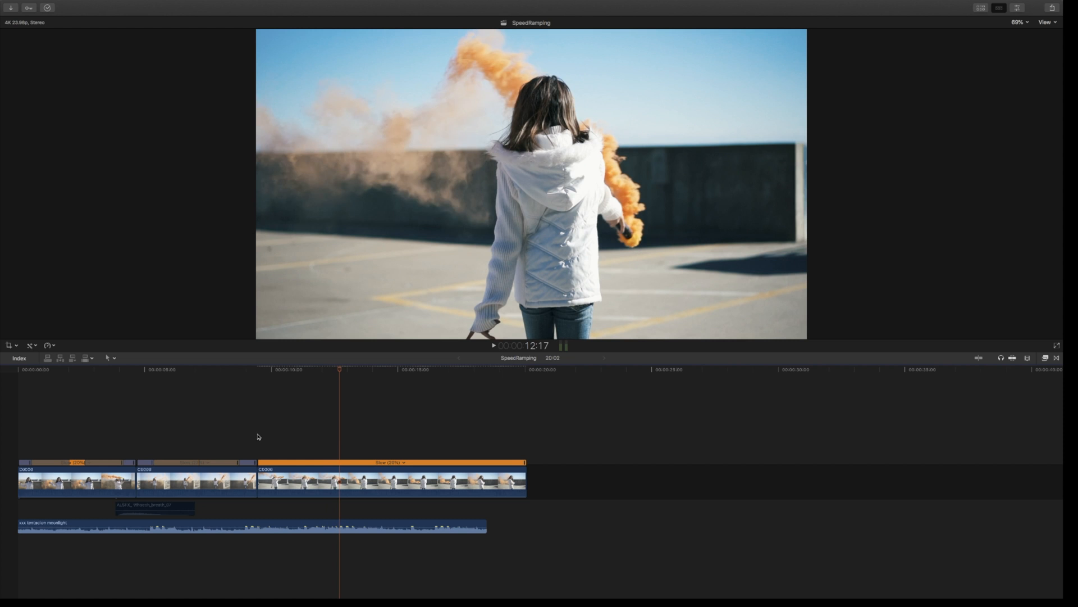
mouse_move(260, 424)
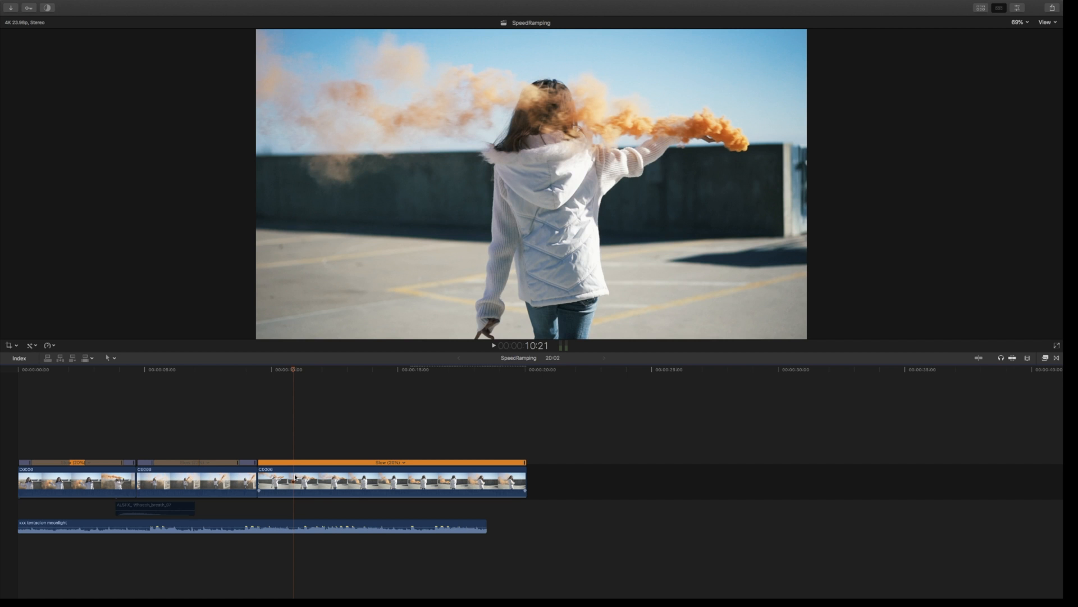
Blade the third clip's speed twice and give its first and middle sections new slow-motion rates.
key(shift+b)
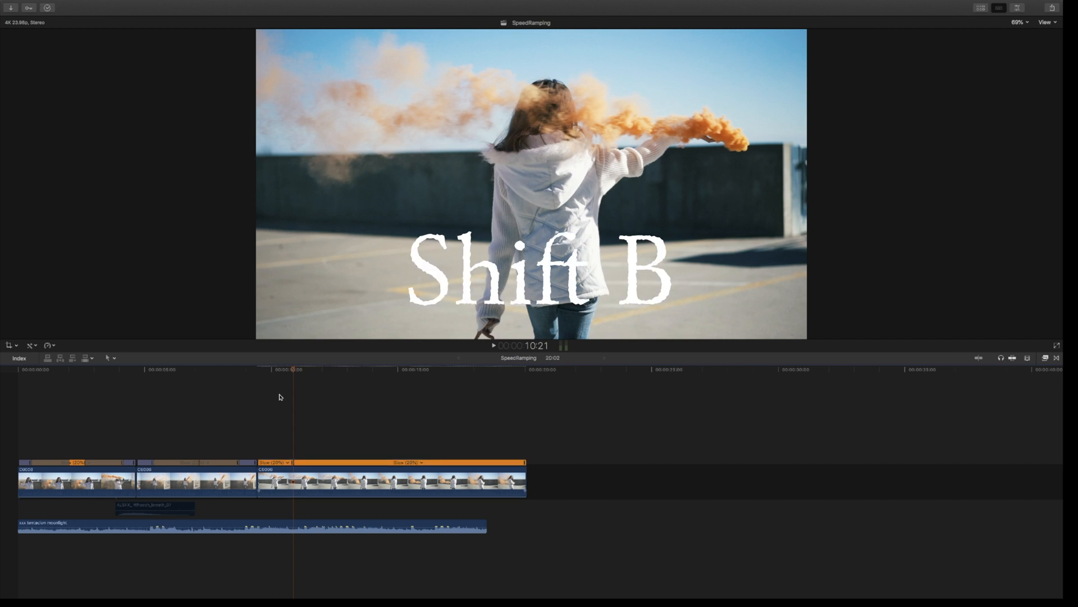
click(286, 461)
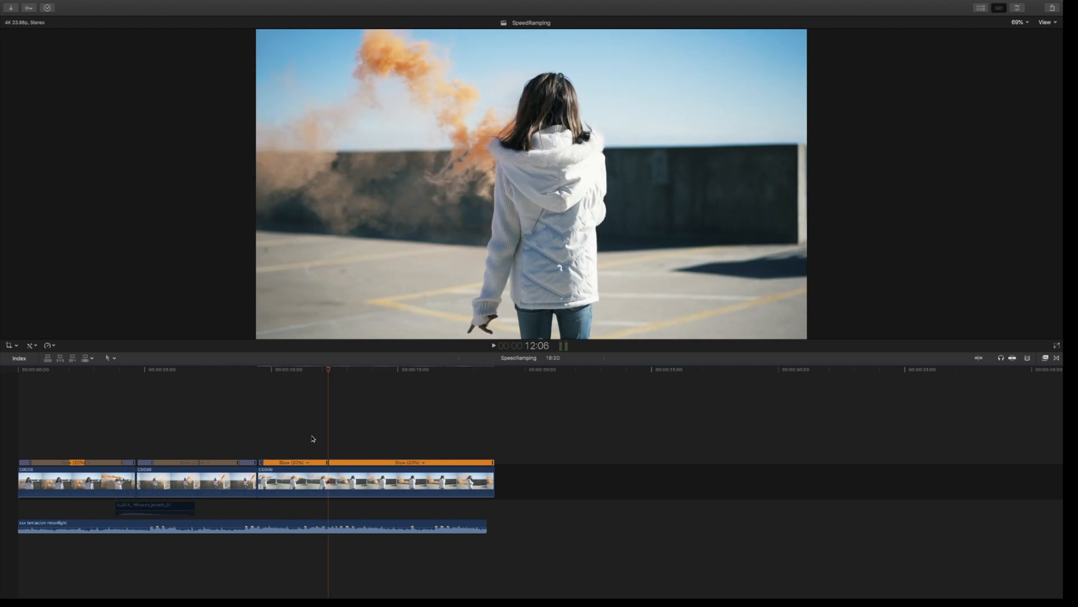
key(space)
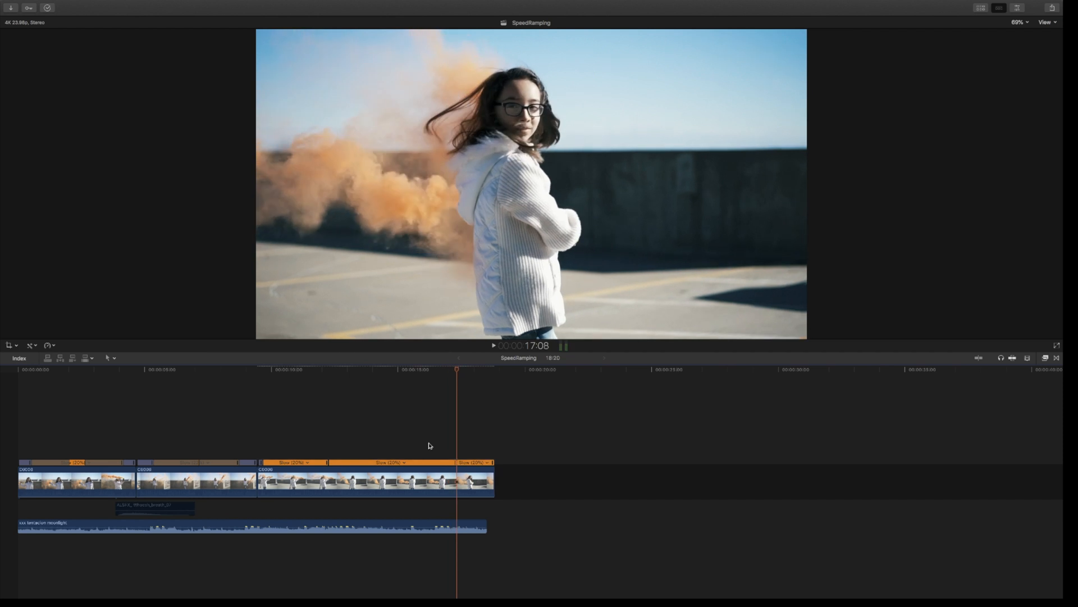
click(392, 479)
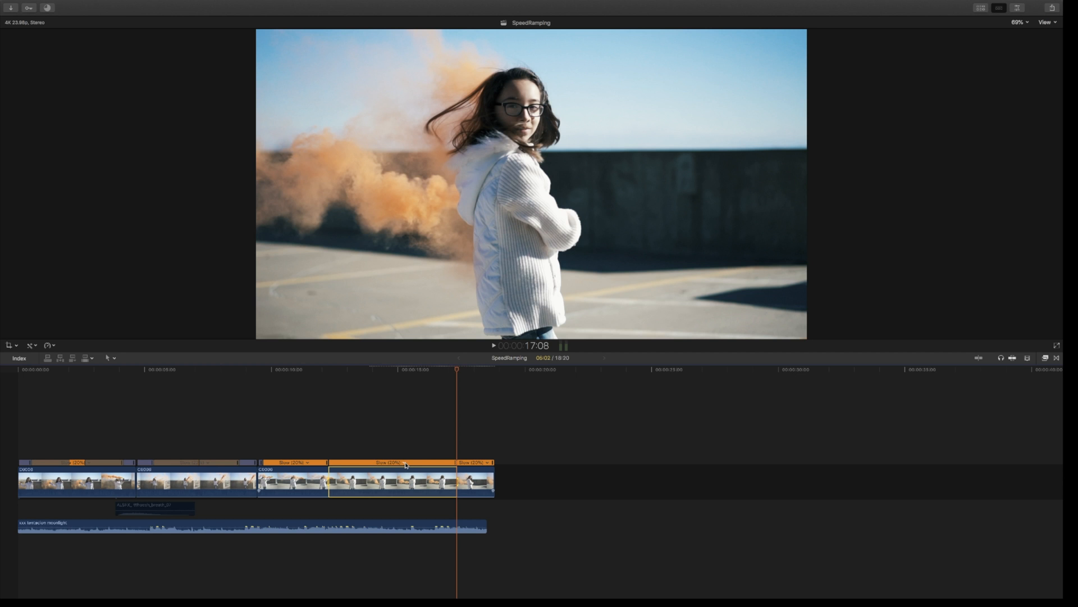
click(404, 462)
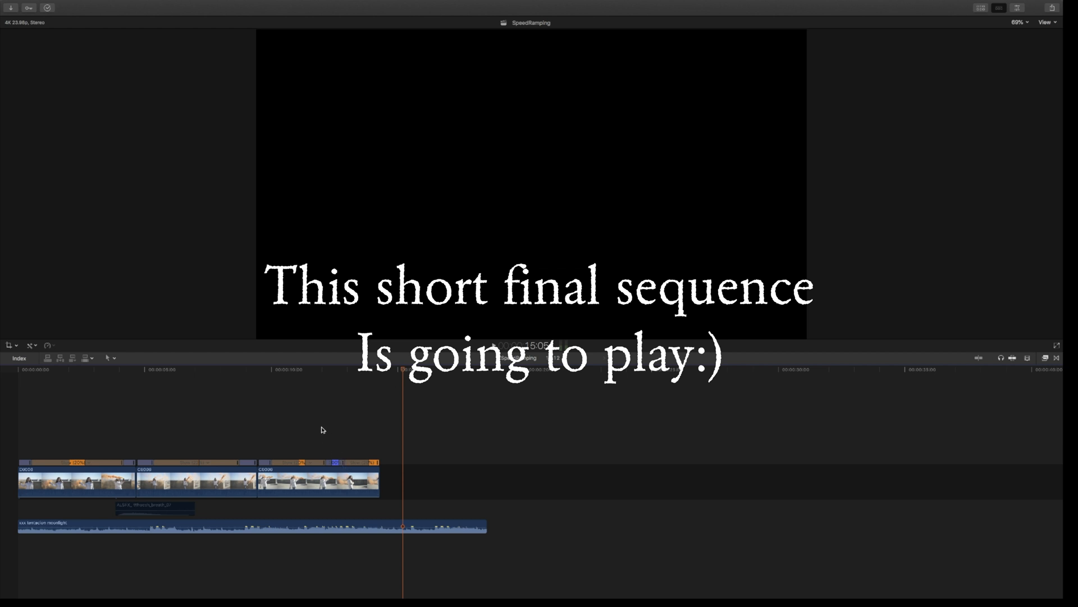
mouse_move(323, 446)
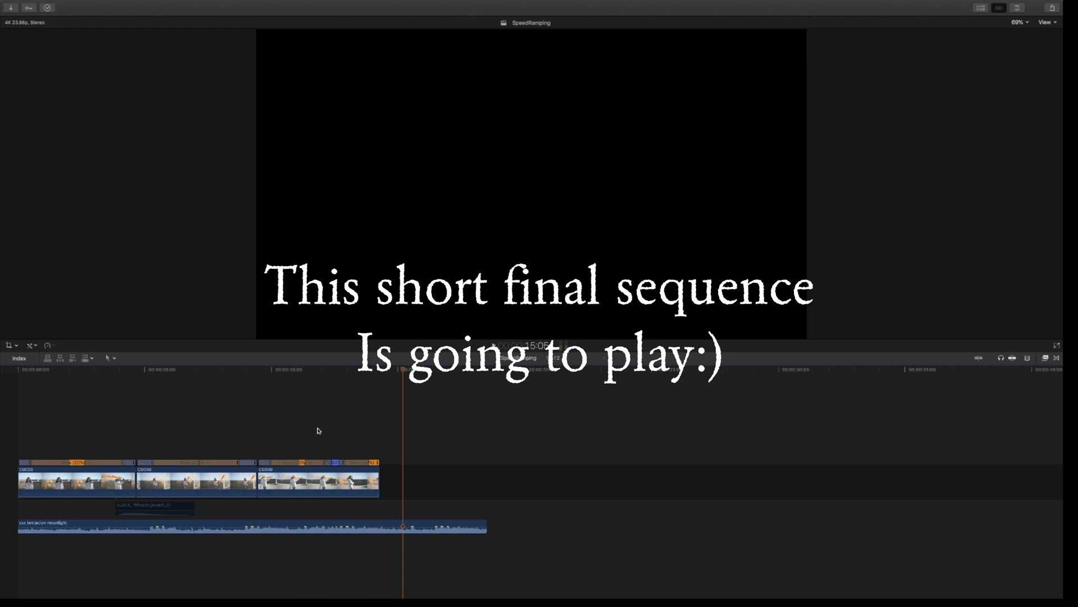
mouse_move(318, 427)
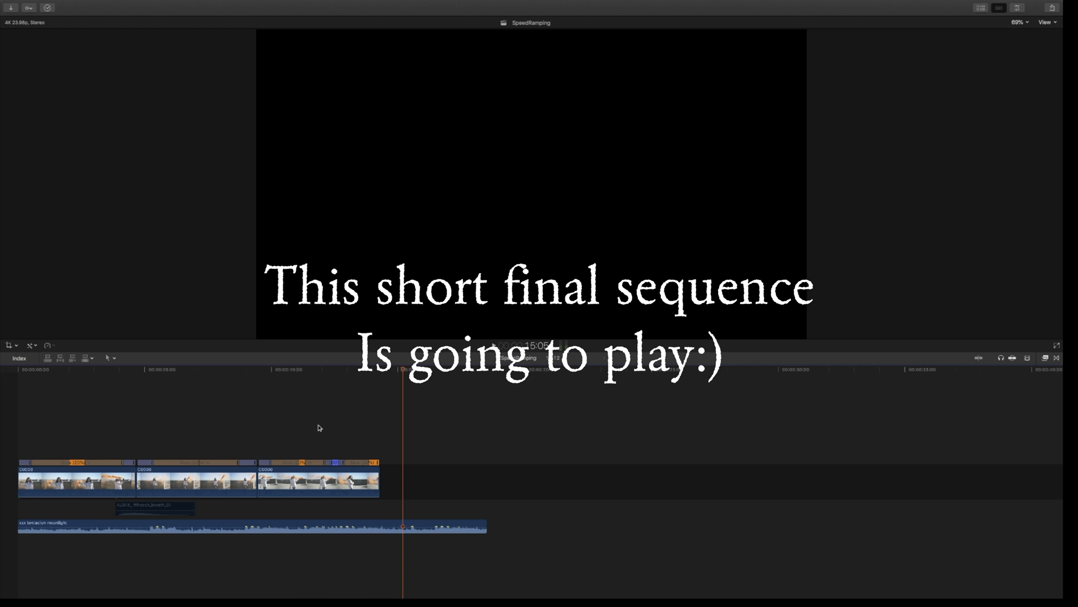
mouse_move(325, 423)
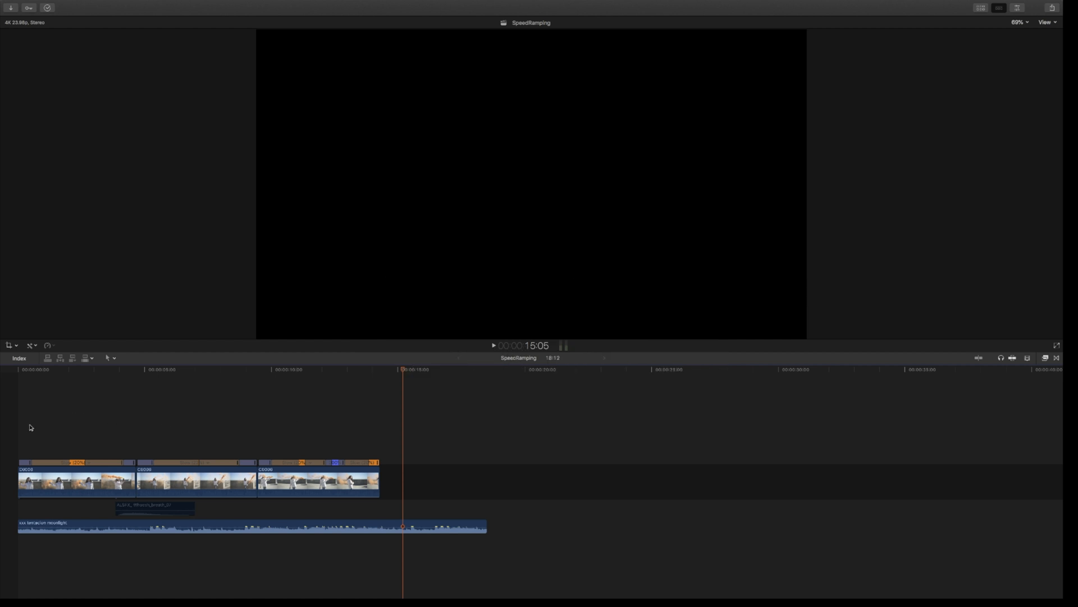
mouse_move(514, 394)
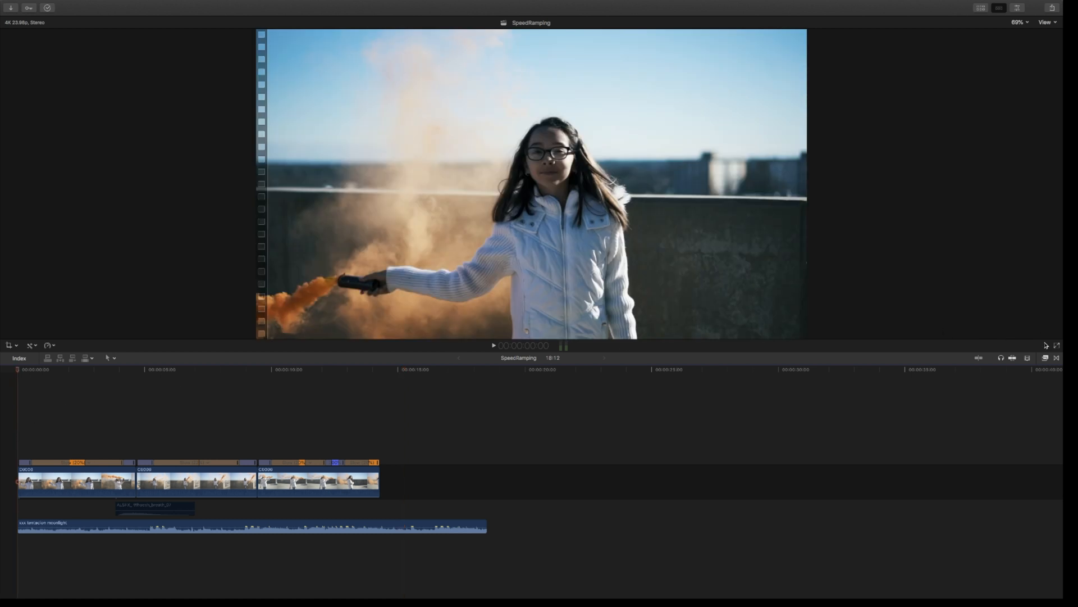
mouse_move(1058, 346)
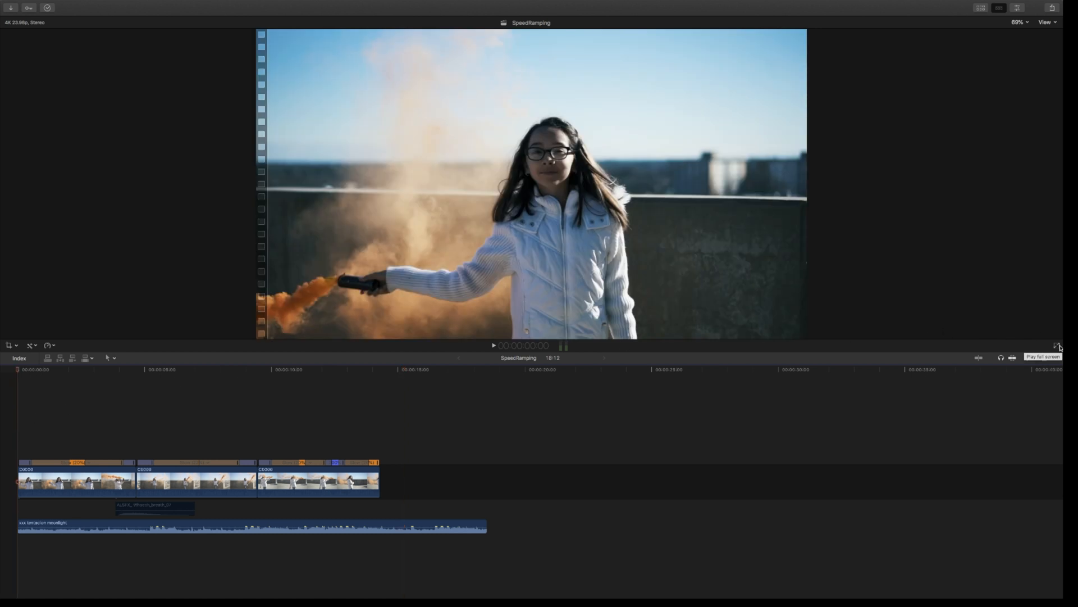